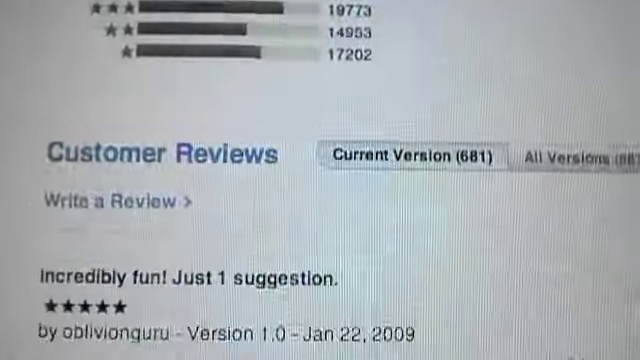
pyautogui.scroll(-3)
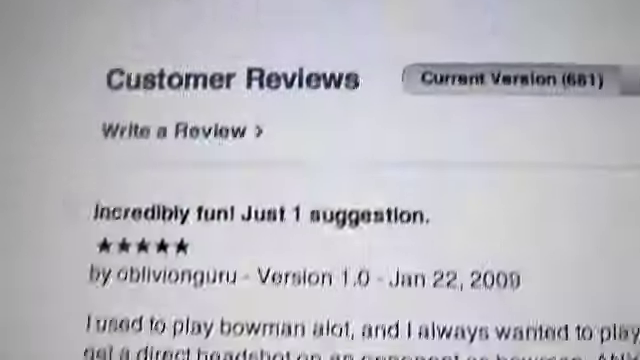
pyautogui.scroll(-3)
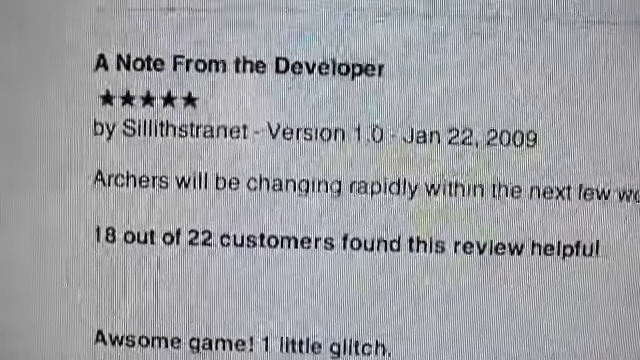
pyautogui.scroll(-3)
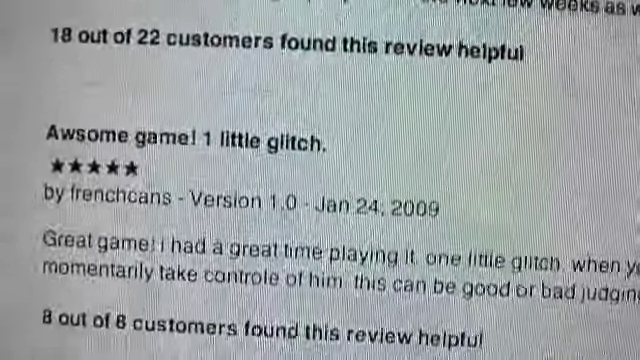
pyautogui.scroll(-3)
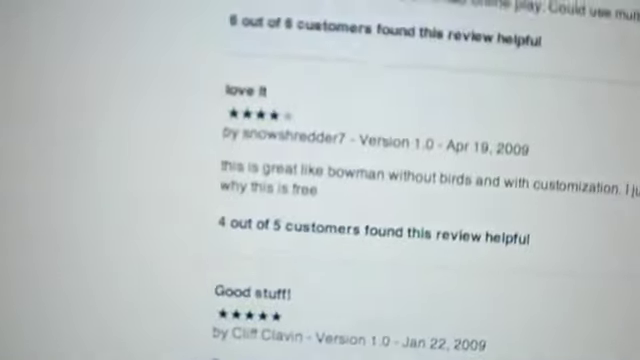
pyautogui.scroll(3)
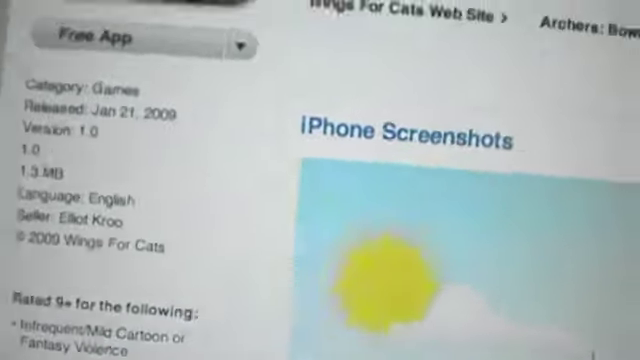